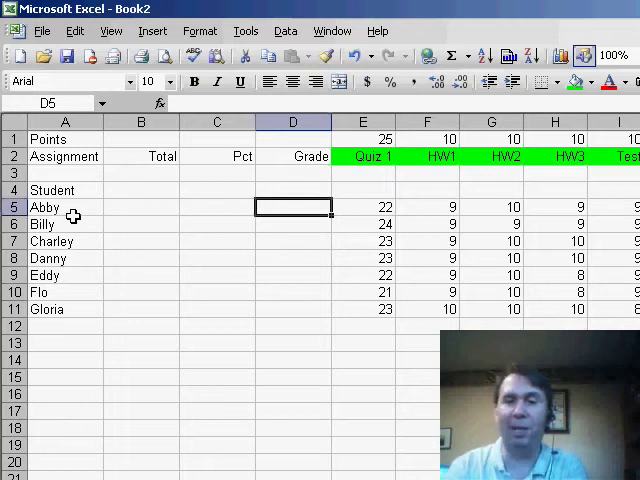
pyautogui.moveTo(64, 316)
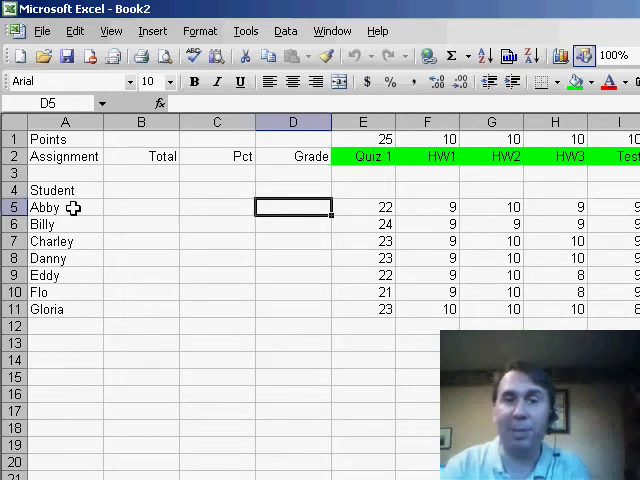
pyautogui.moveTo(296, 156)
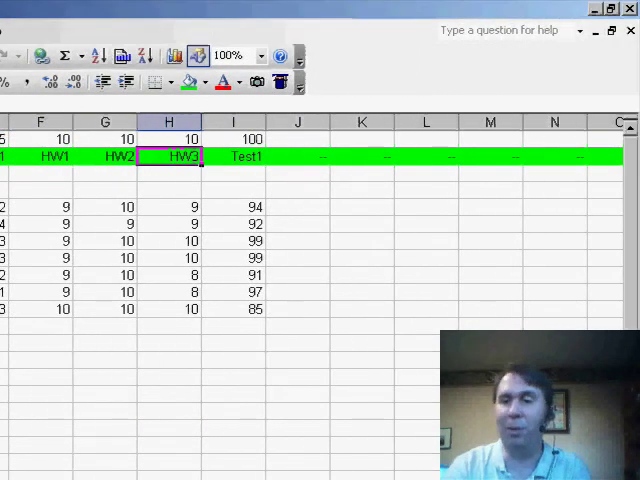
# - Add the HW header and SUM totals in column B: 165 possible, students 147-160
pyautogui.click(232, 156)
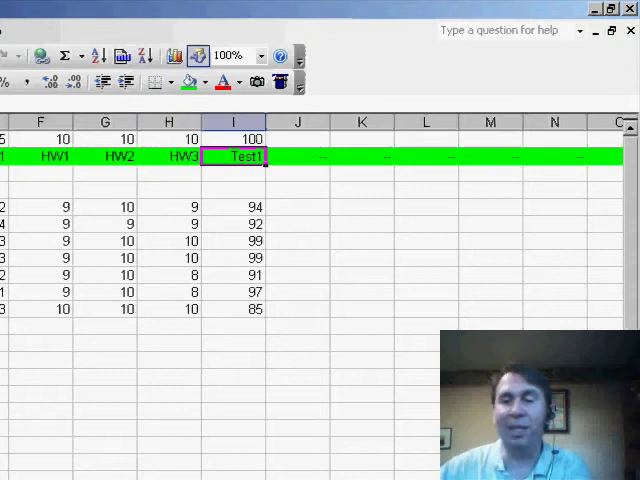
pyautogui.click(296, 156)
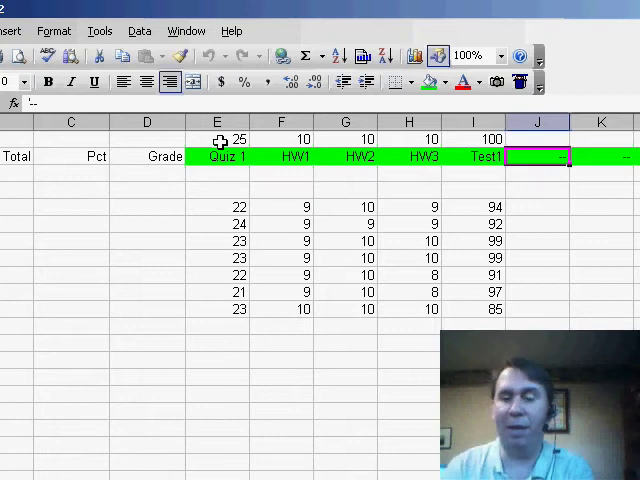
pyautogui.write('HW')
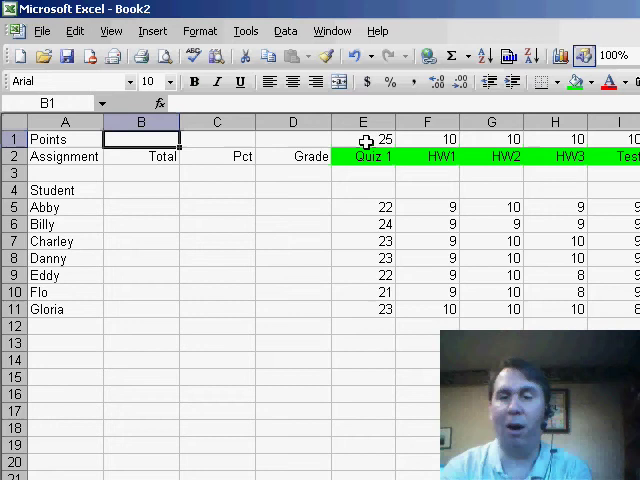
pyautogui.write('=su')
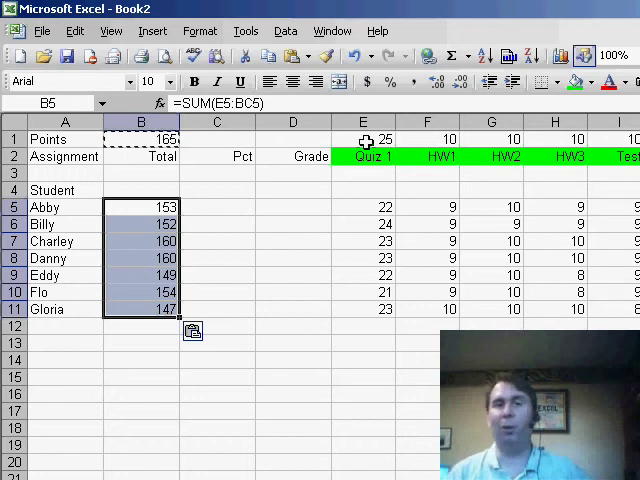
pyautogui.click(216, 208)
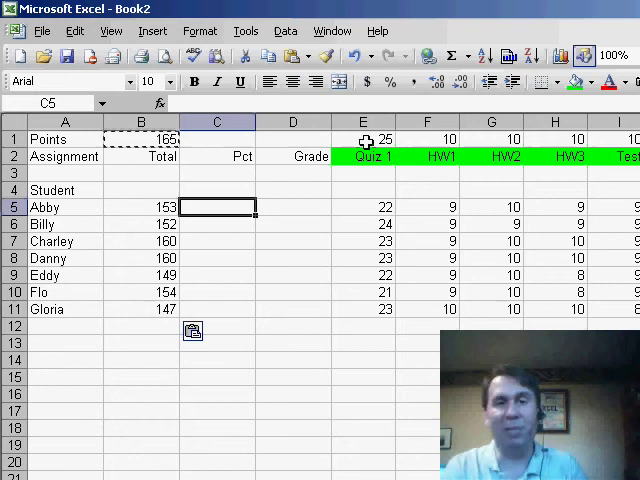
# - Compute each student's total over $B$1 as a one-decimal percentage (89.1% to 97.0%), then start the scale with 0 F
pyautogui.write('=')
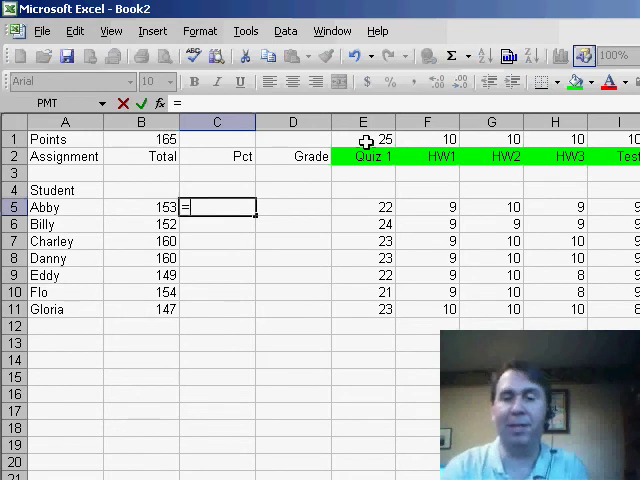
pyautogui.write('B5/$B$1')
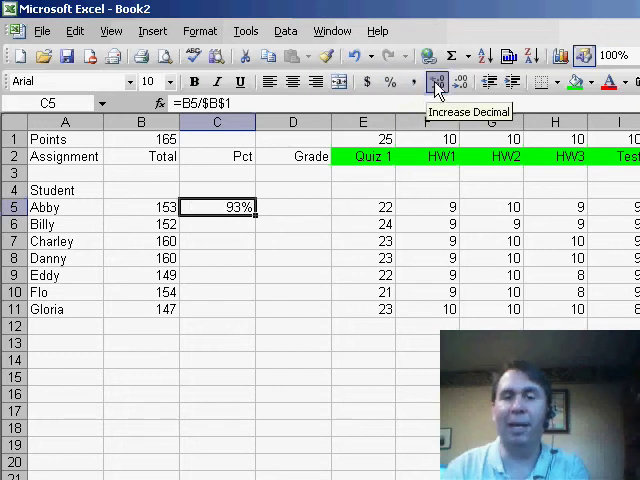
pyautogui.click(436, 82)
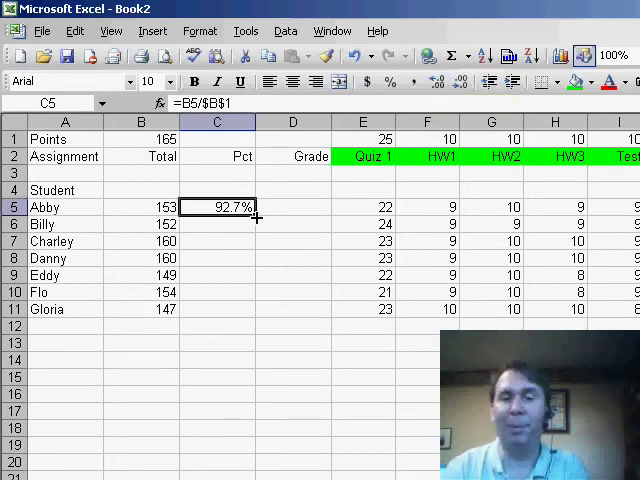
pyautogui.moveTo(216, 208); pyautogui.dragTo(216, 308)
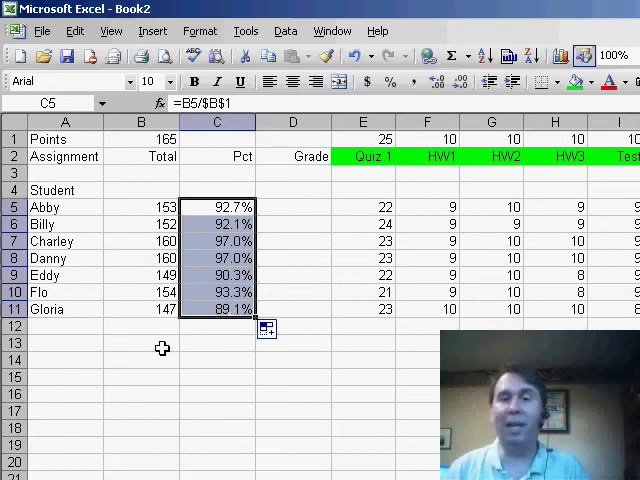
pyautogui.click(140, 342)
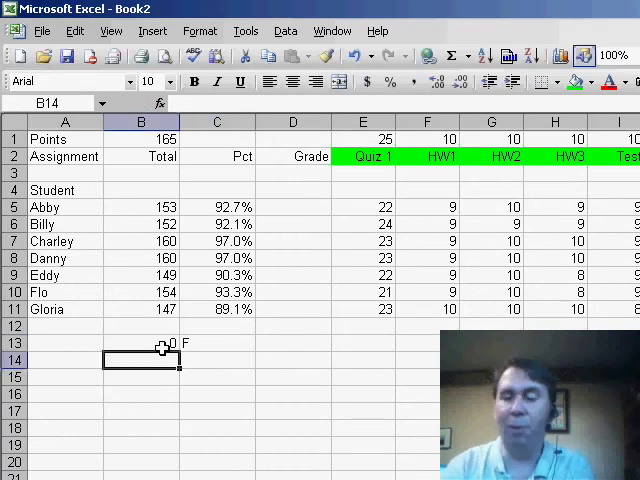
# - Enter the remaining scale rows 0.6 D, 0.7 C, 0.85 B, 0.92 A in B14:C17
pyautogui.click(216, 360)
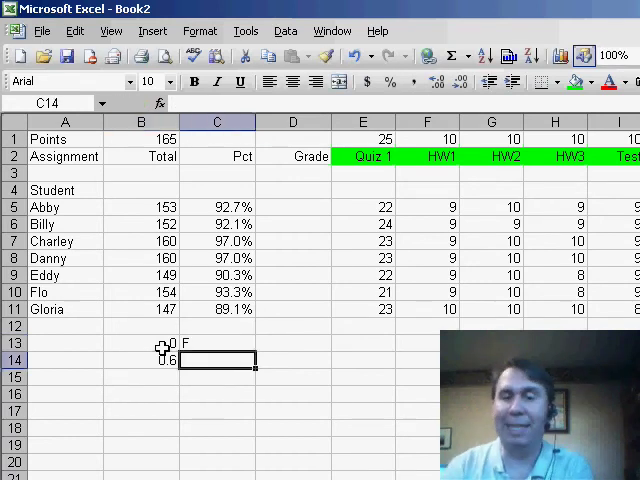
pyautogui.write('.7')
pyautogui.click(218, 412)
pyautogui.write('A')
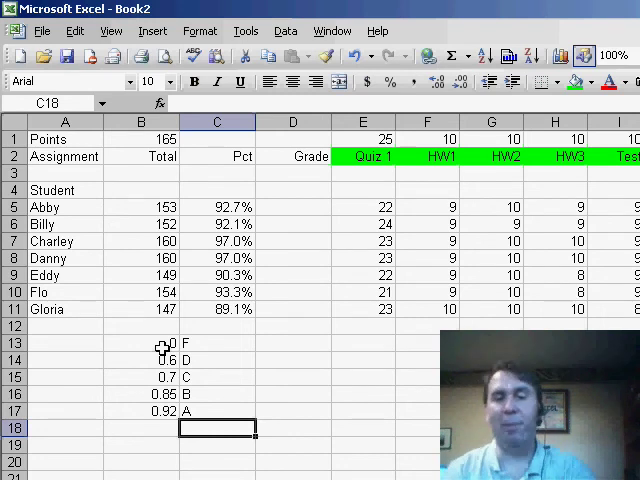
pyautogui.click(292, 208)
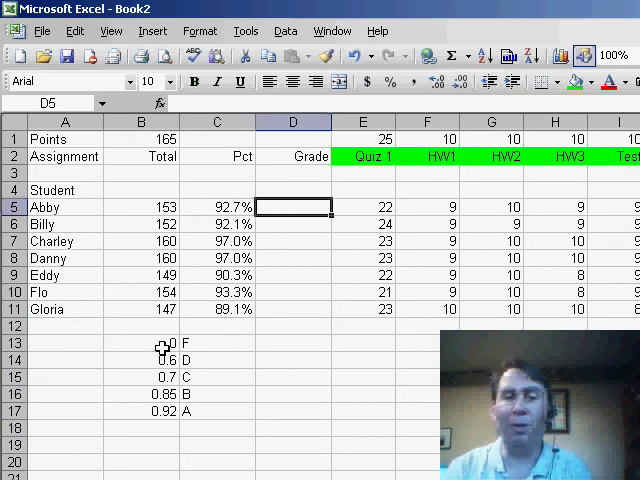
# - Begin Abby's VLOOKUP in D5 with her percent C5 as the lookup value
pyautogui.write('=VLOO')
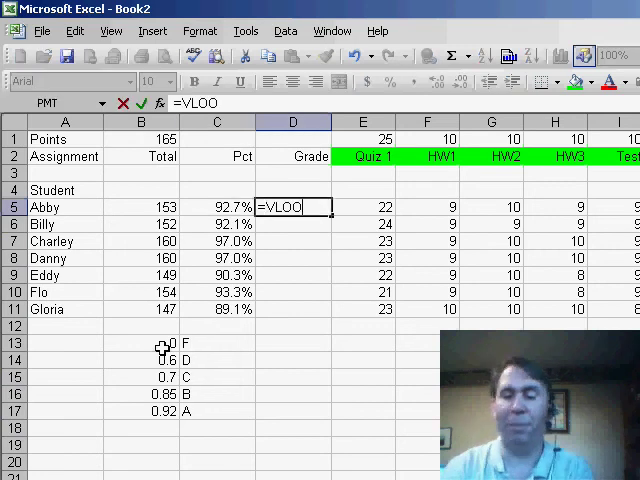
pyautogui.write('UP(')
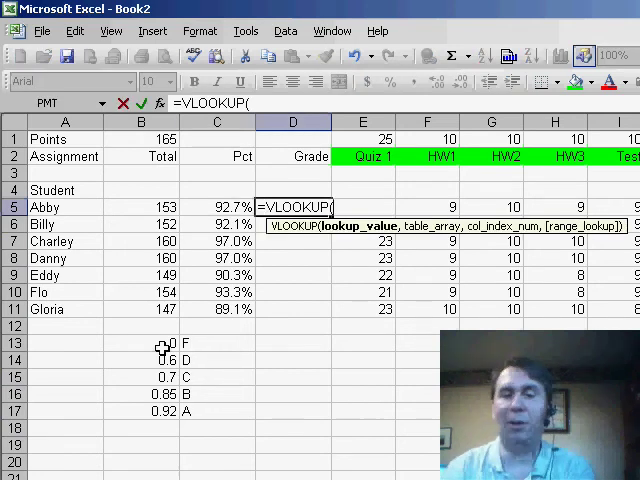
pyautogui.click(216, 208)
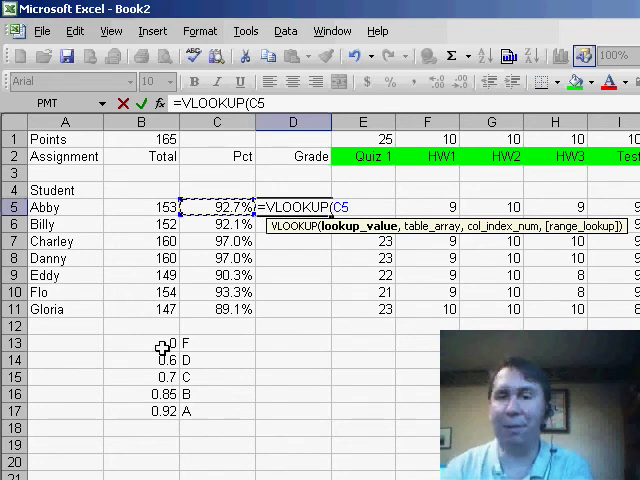
pyautogui.write(',D6')
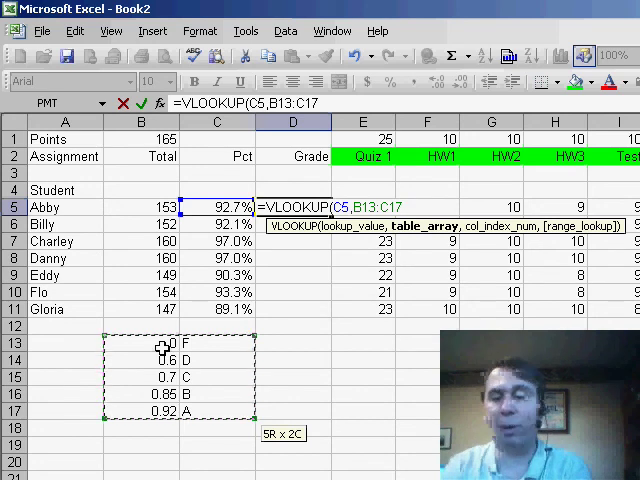
# - Finish the VLOOKUP with absolute range $B$13:$C$17, column 2 and TRUE, returning A
pyautogui.press('f4')
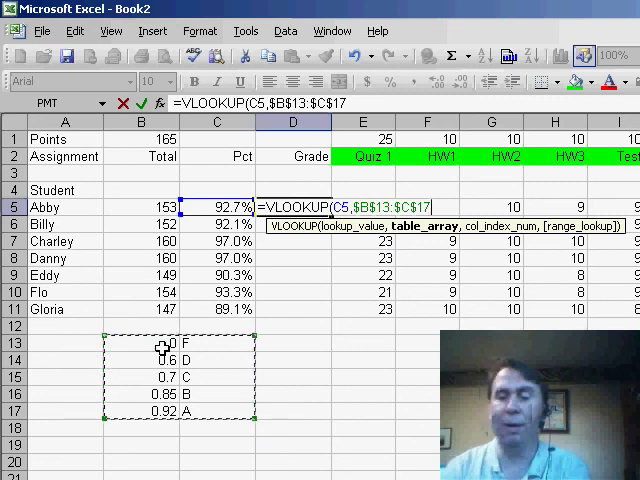
pyautogui.write(',')
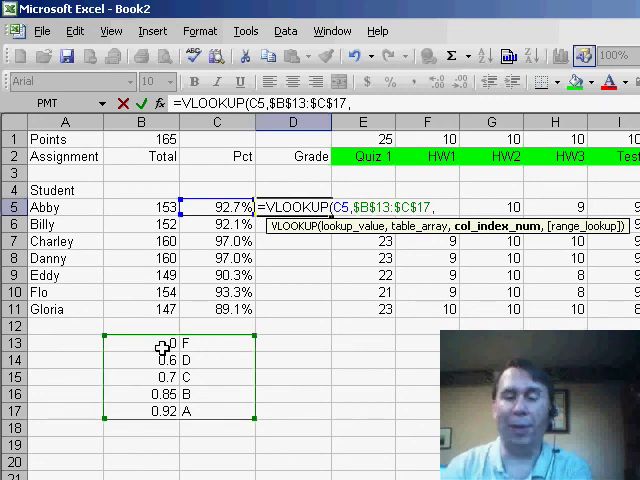
pyautogui.write('2')
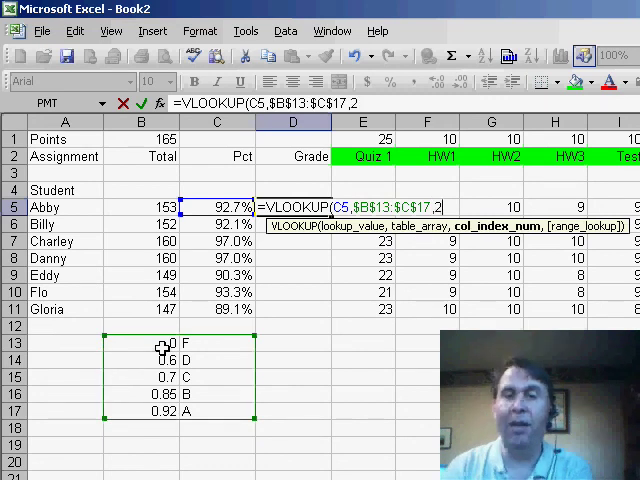
pyautogui.write(',True')
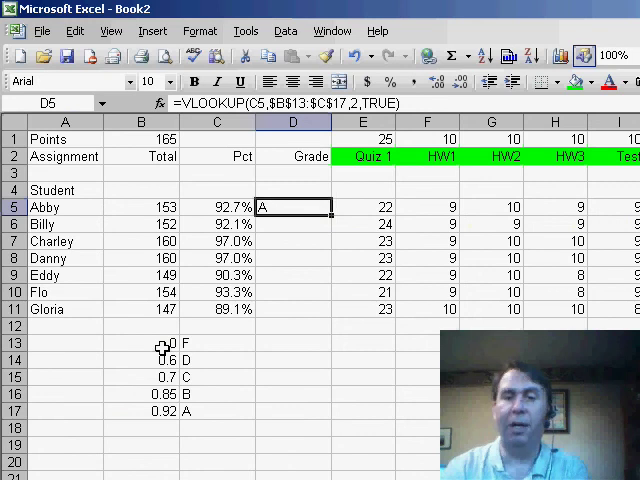
pyautogui.moveTo(284, 278)
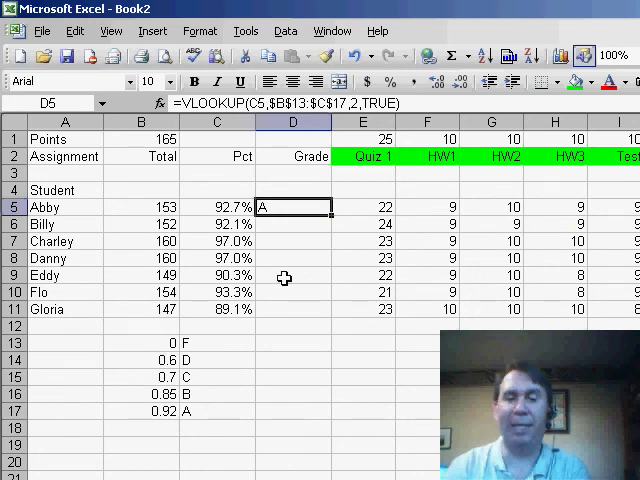
# - Fill the grade formula down D5:D11, giving A to most and B to Eddy and Gloria
pyautogui.moveTo(292, 208); pyautogui.dragTo(292, 308)
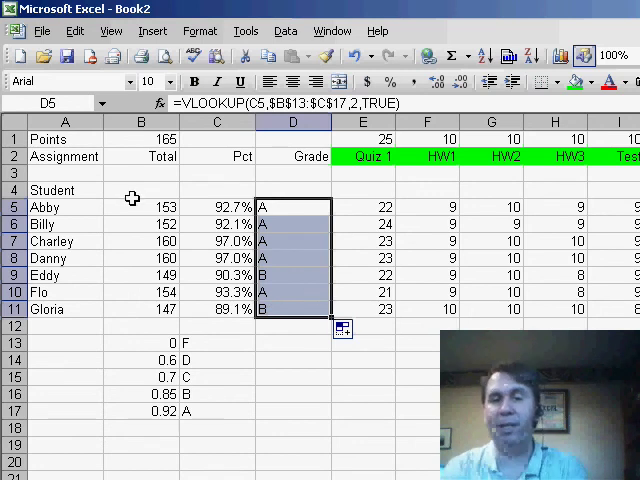
pyautogui.click(140, 208)
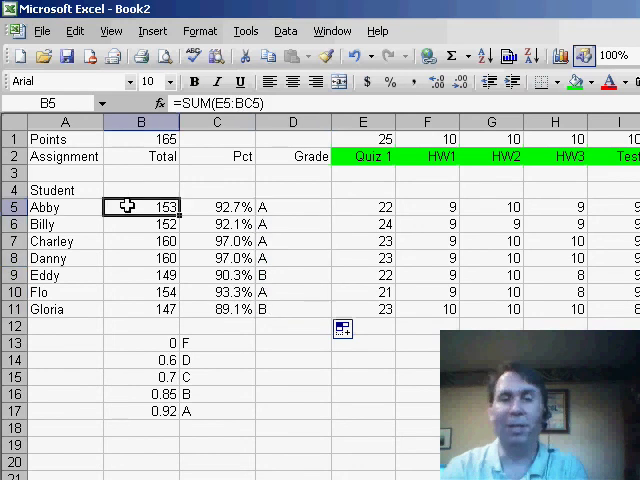
# - Freeze panes at B5 so header rows and student names stay visible
pyautogui.click(332, 30)
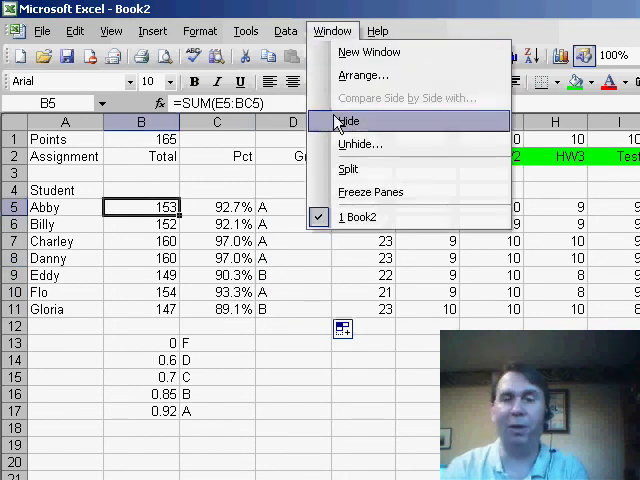
pyautogui.click(348, 120)
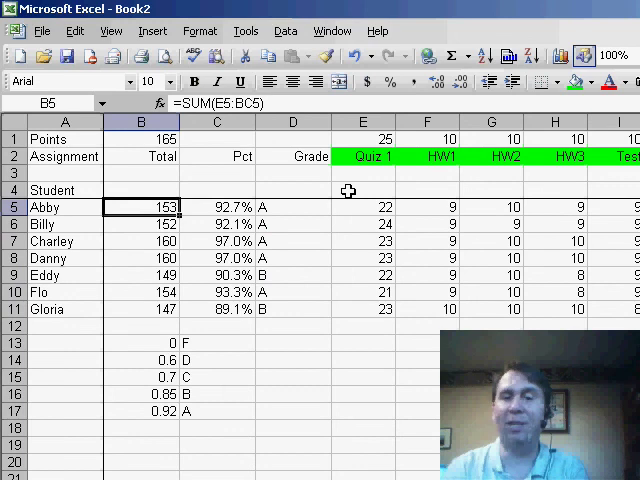